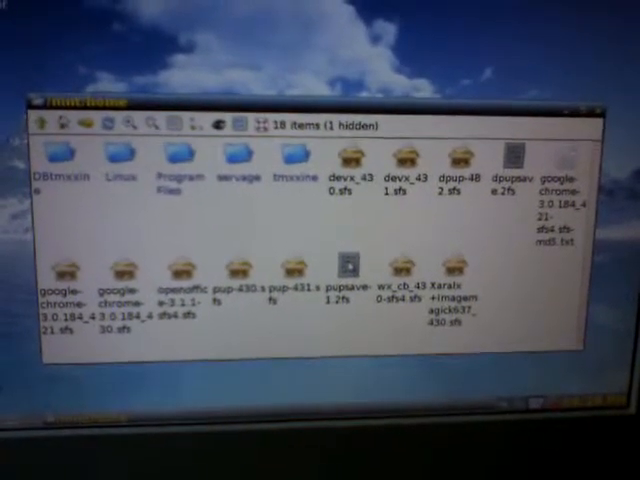
Mount the Puppy .sfs file, showing its dev, etc, lib, usr and var folders in a new window
double_click(344, 264)
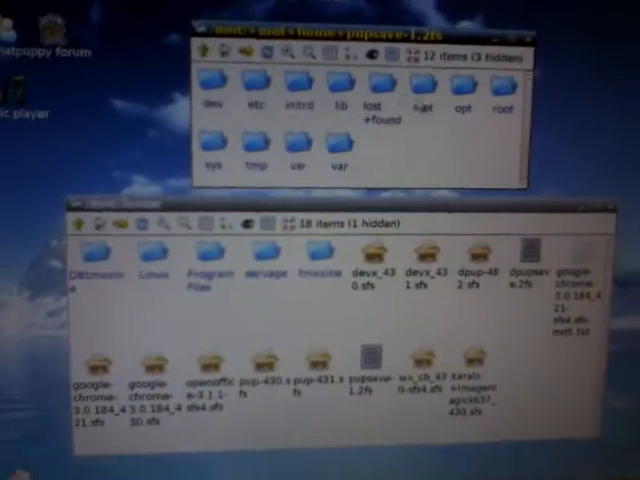